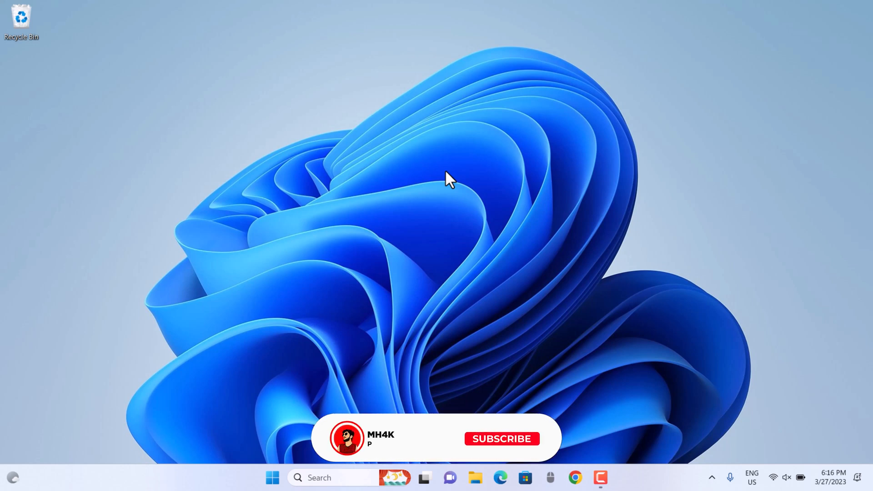
Try launching gpedit.msc from the Run dialog and dismiss the 'Windows cannot find' error.
{"action": "left_click", "coordinate": [501, 438]}
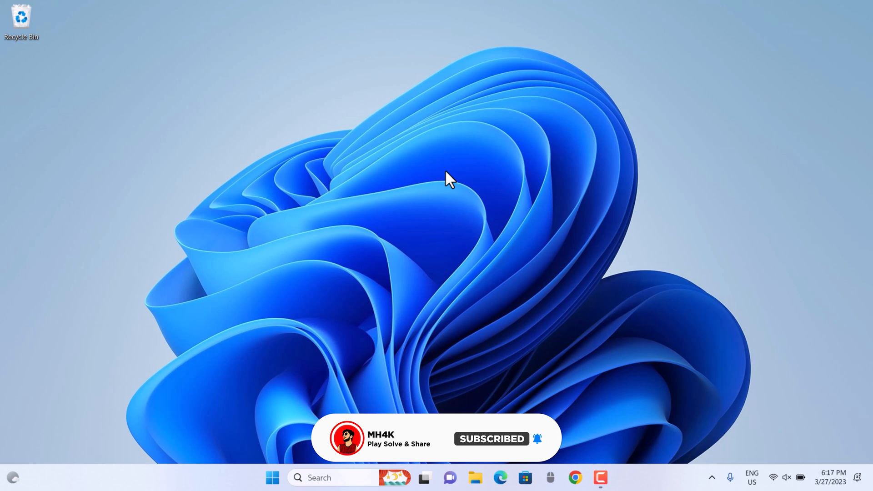
{"action": "type", "text": "gpedit.msc"}
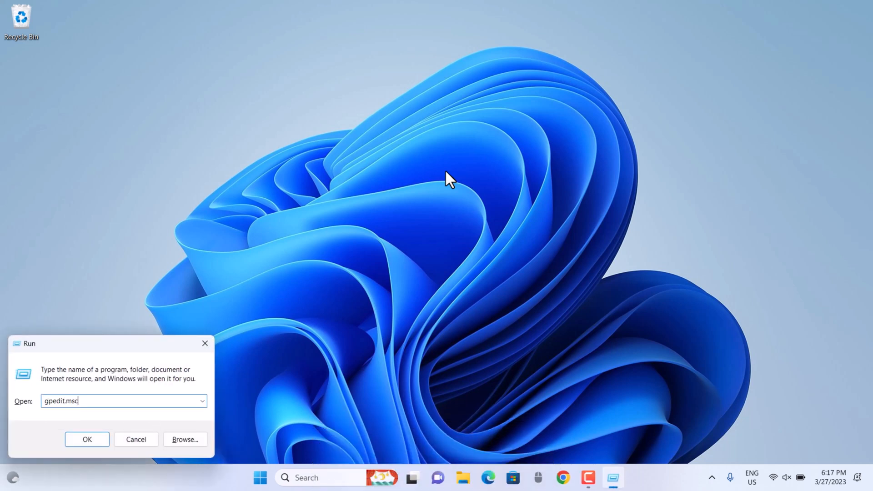
{"action": "left_click", "coordinate": [87, 439]}
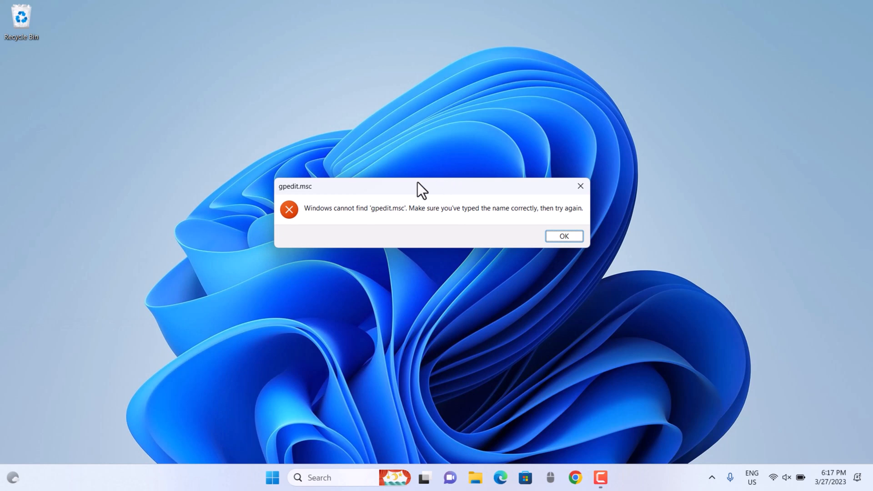
{"action": "mouse_move", "coordinate": [382, 216]}
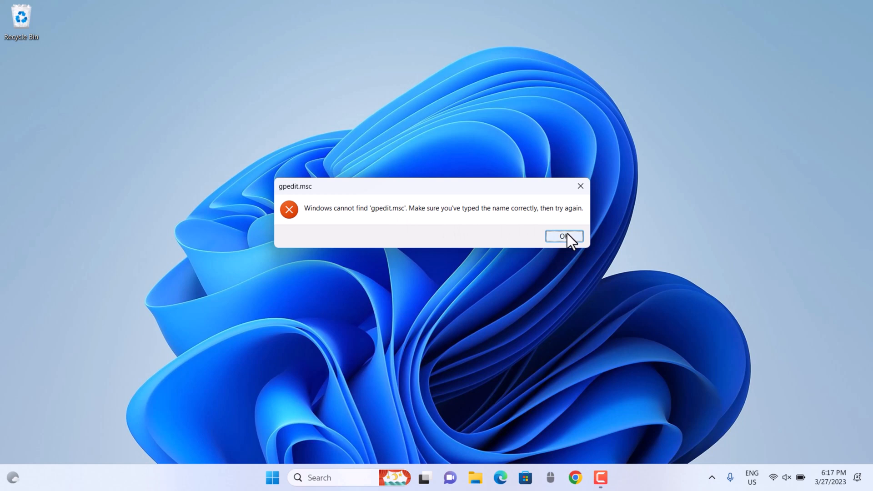
{"action": "left_click", "coordinate": [564, 237]}
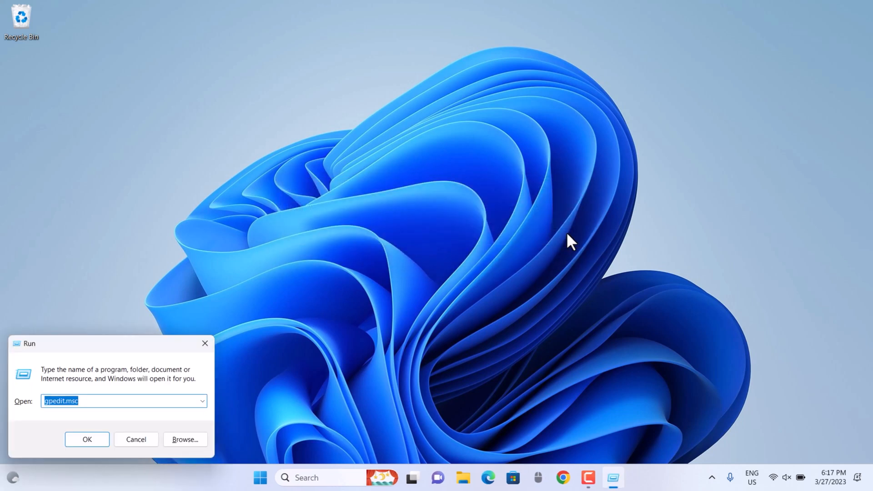
Start a new blank Notepad document for the dism GroupPolicy script.
{"action": "left_click", "coordinate": [259, 478]}
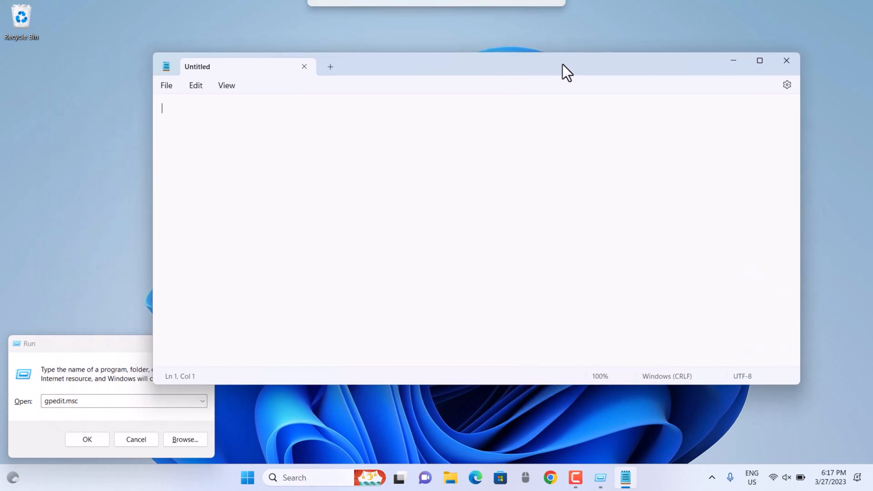
{"action": "mouse_move", "coordinate": [549, 121]}
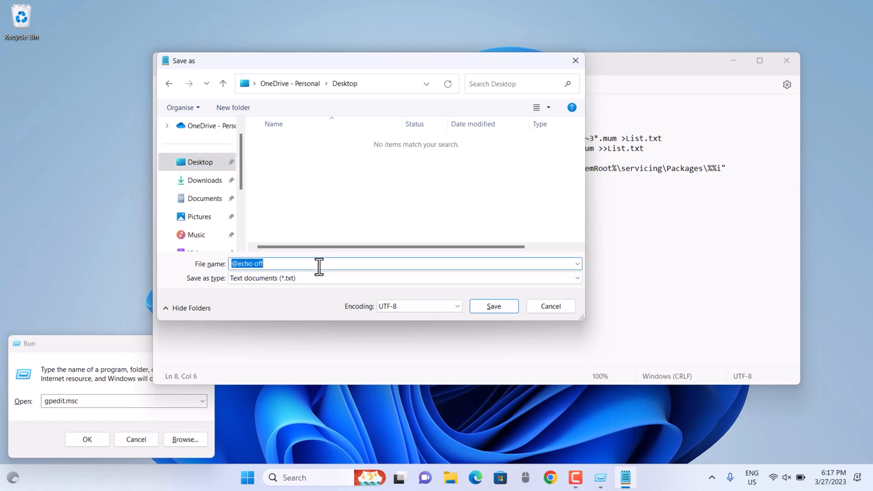
Save the script to the Desktop as gpedit.bat with the All files type.
{"action": "type", "text": "gpedit"}
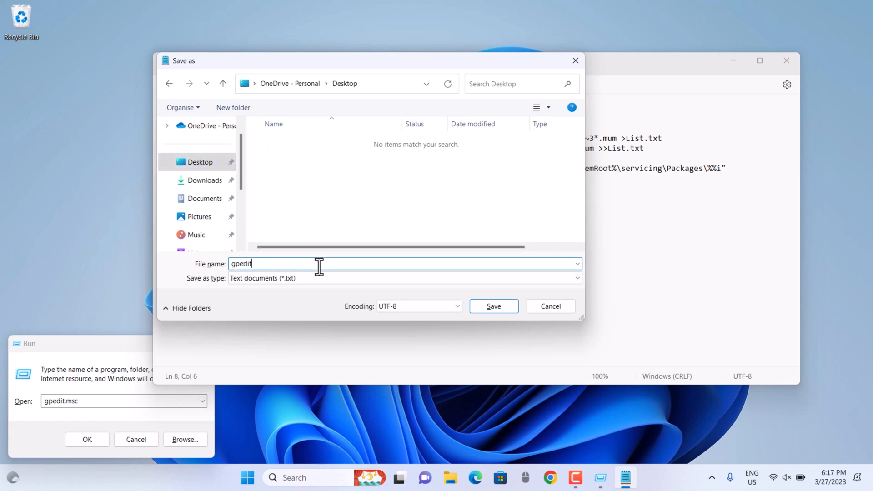
{"action": "type", "text": ".bat"}
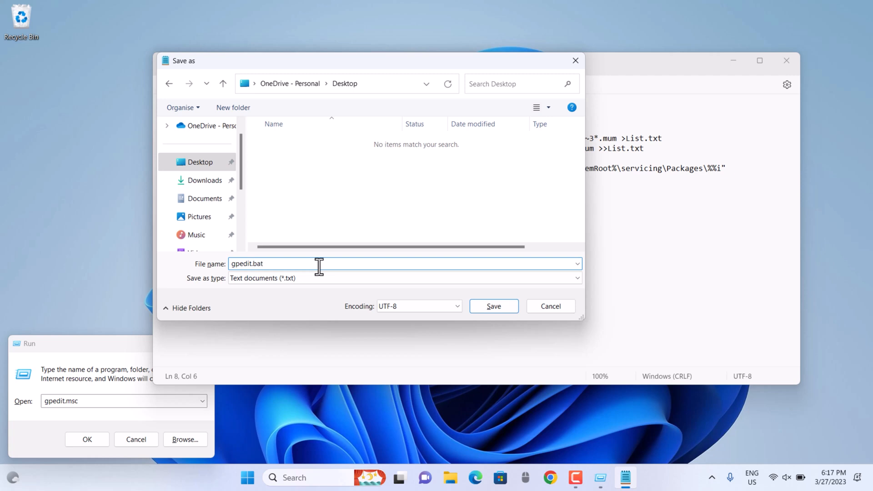
{"action": "left_click", "coordinate": [404, 279]}
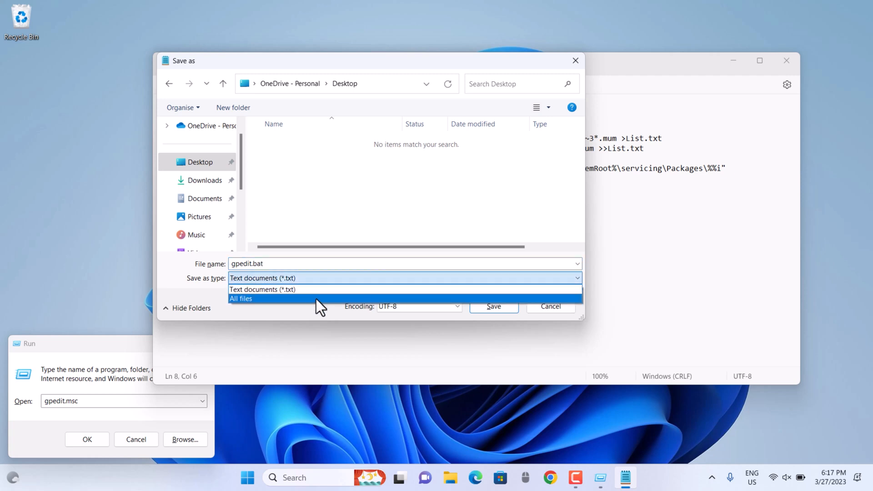
{"action": "left_click", "coordinate": [240, 298]}
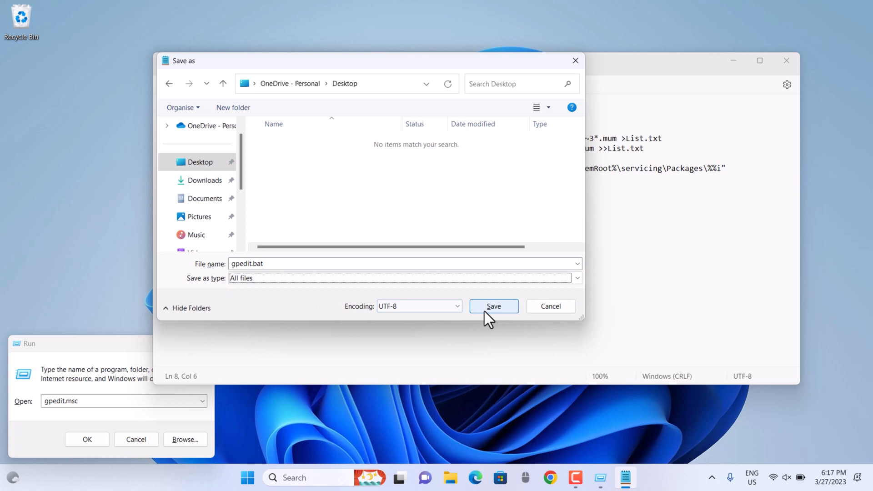
{"action": "left_click", "coordinate": [492, 307]}
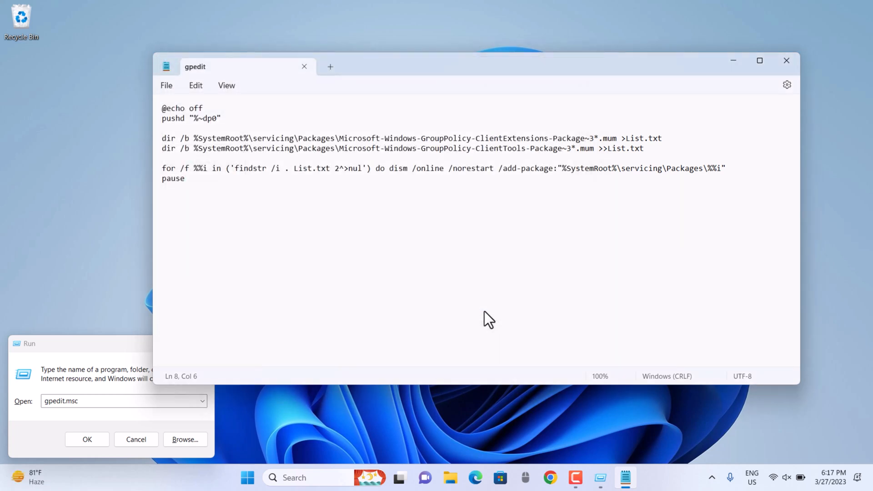
{"action": "mouse_move", "coordinate": [787, 88]}
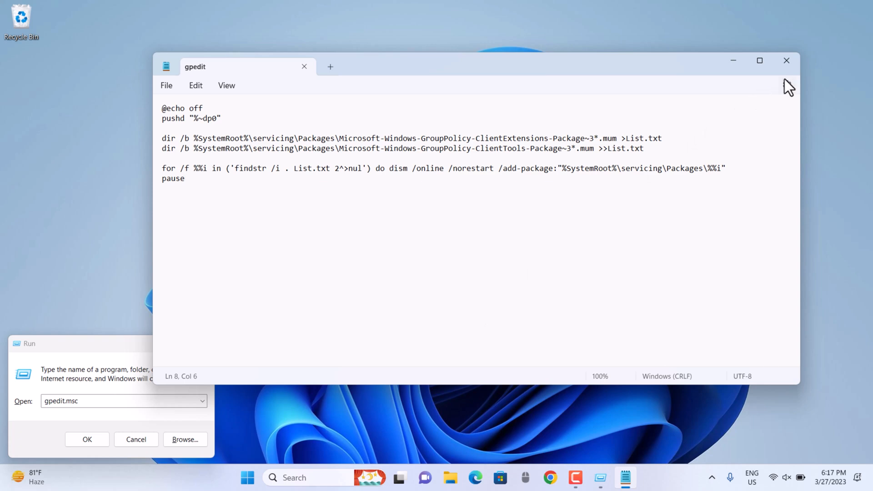
Close Notepad, refresh the desktop and bring up options on the new gpedit batch file.
{"action": "left_click", "coordinate": [786, 60]}
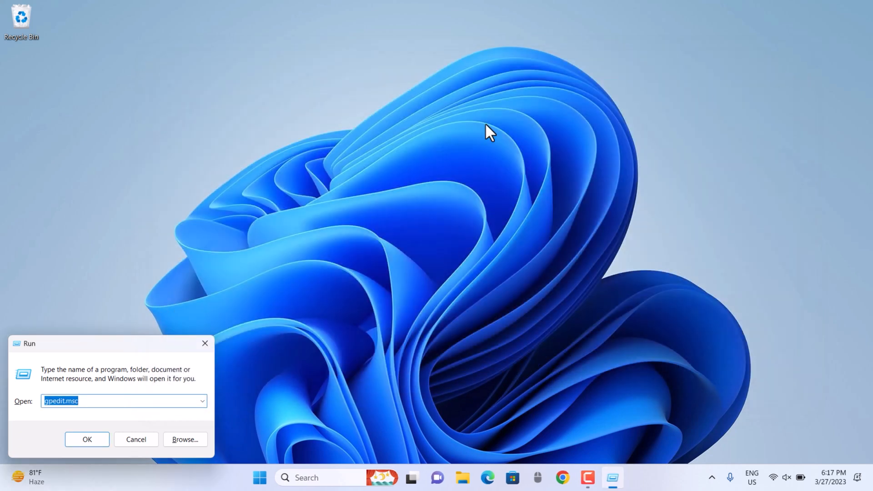
{"action": "mouse_move", "coordinate": [76, 148]}
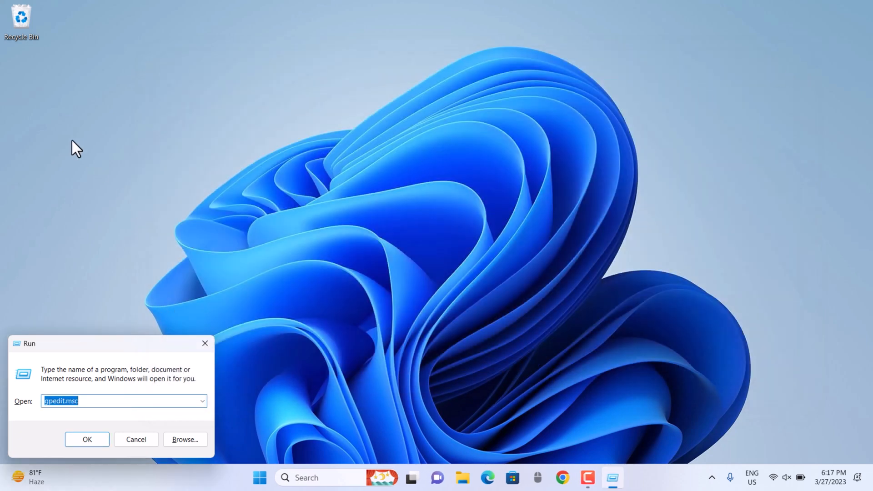
{"action": "right_click", "coordinate": [77, 148]}
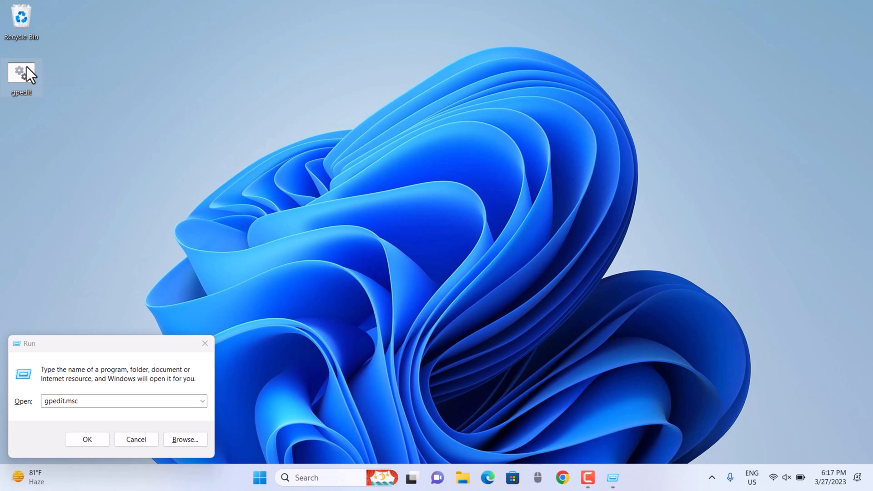
{"action": "right_click", "coordinate": [21, 75]}
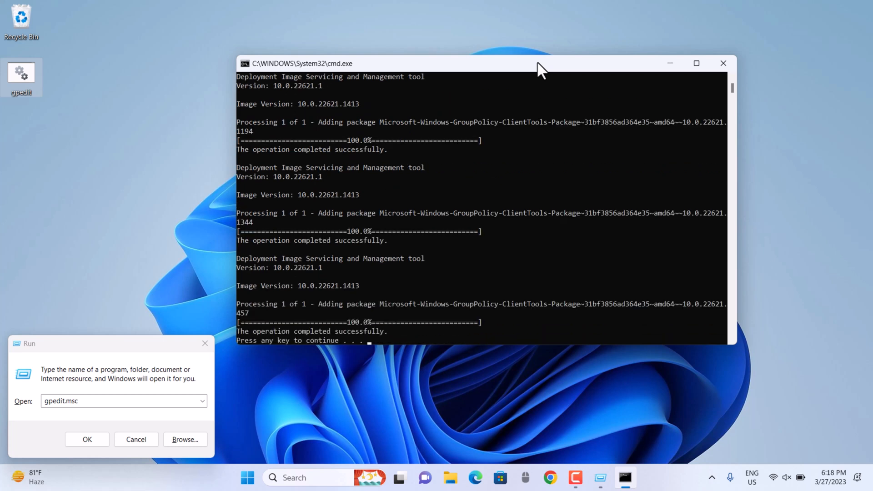
{"action": "mouse_move", "coordinate": [529, 87]}
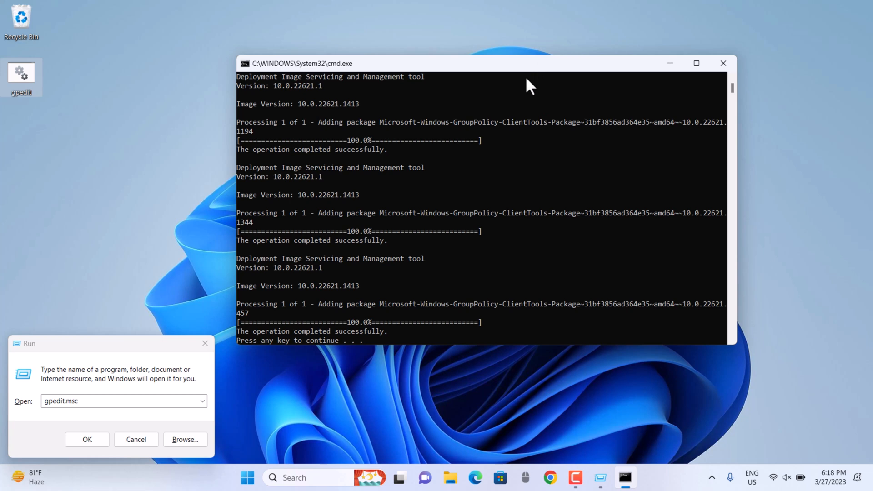
{"action": "mouse_move", "coordinate": [366, 340]}
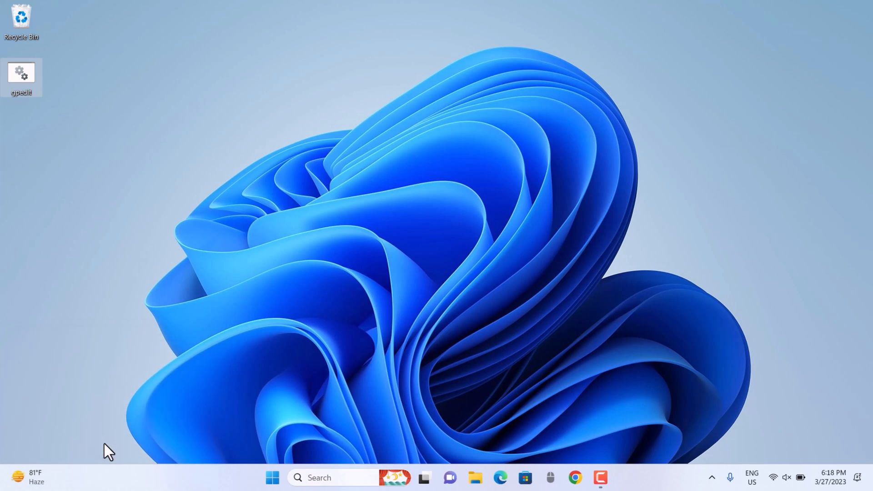
Launch Local Group Policy Editor and browse Administrative Templates, Windows Settings and Software Settings.
{"action": "double_click", "coordinate": [21, 76]}
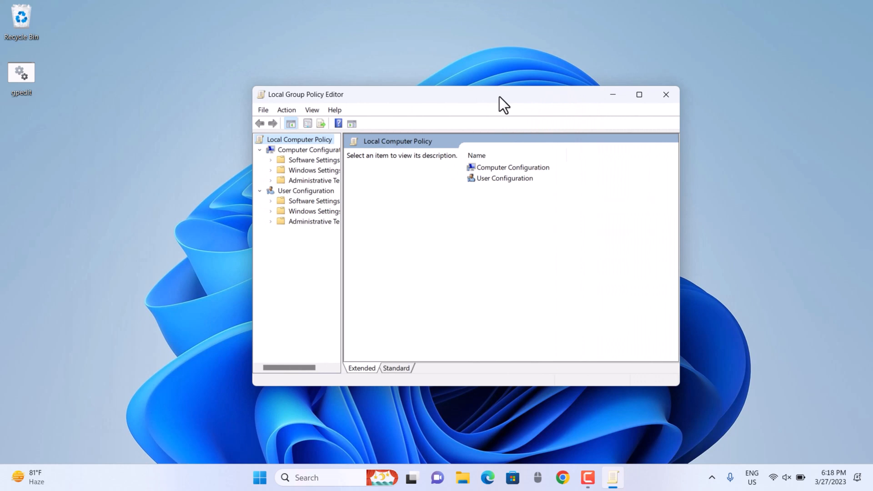
{"action": "left_click", "coordinate": [313, 180]}
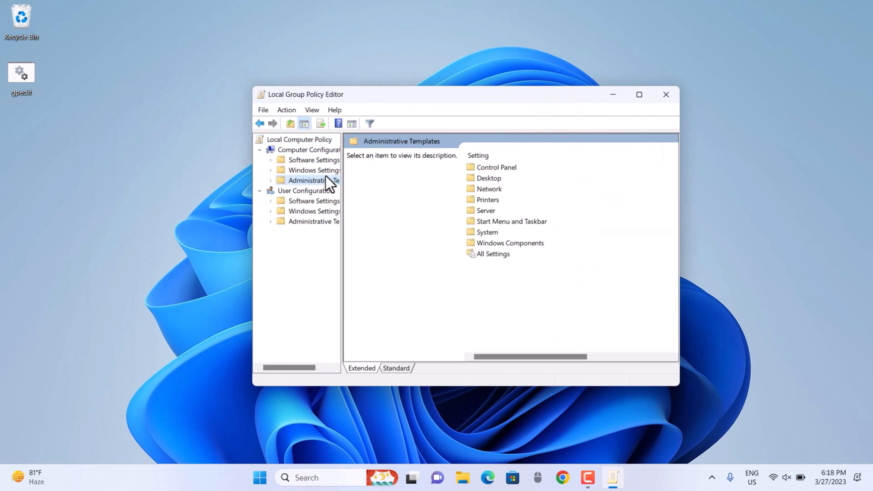
{"action": "left_click", "coordinate": [310, 170]}
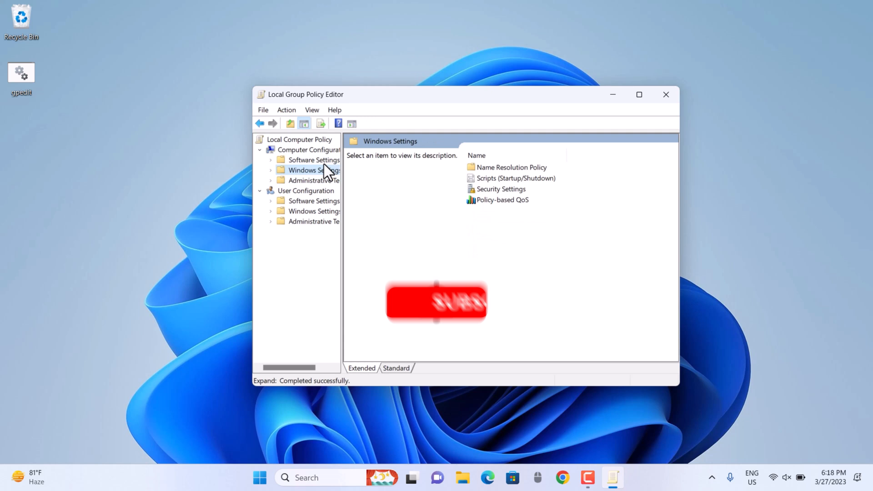
{"action": "left_click", "coordinate": [314, 160]}
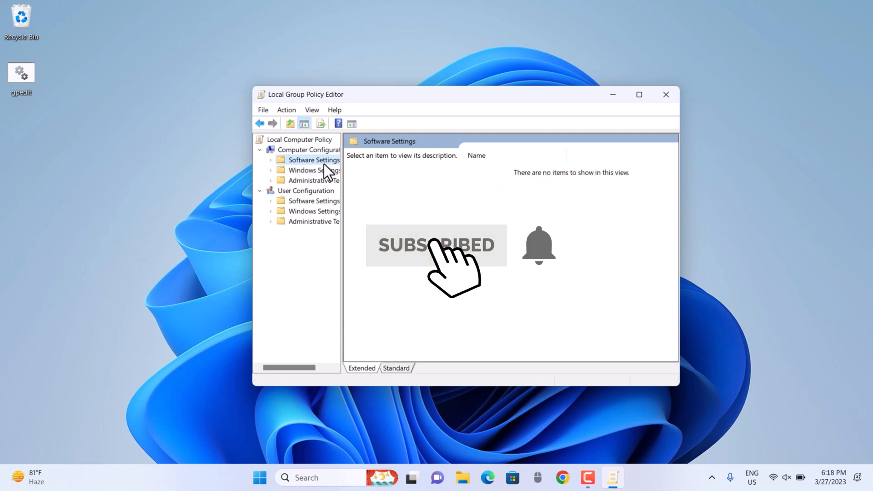